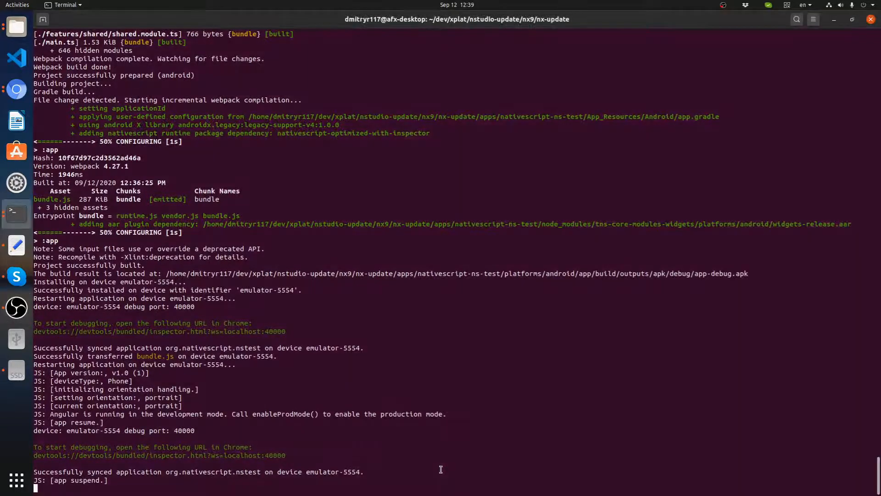
- Stop the NativeScript session, go up two levels with cd ../.., list, and enter nx10
key("ctrl+c")
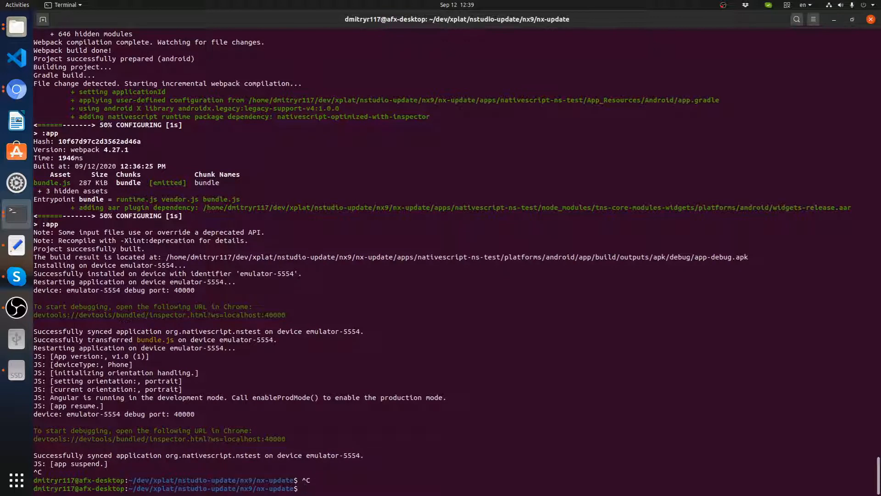
type("cd")
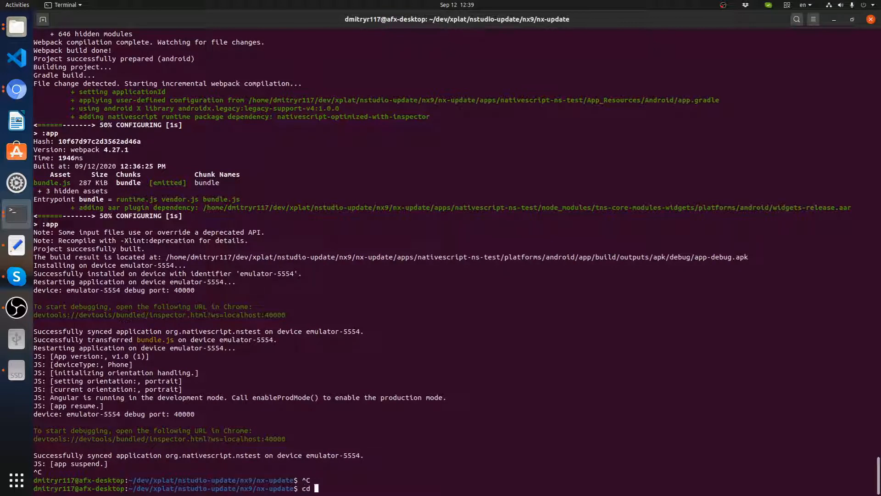
type("./..")
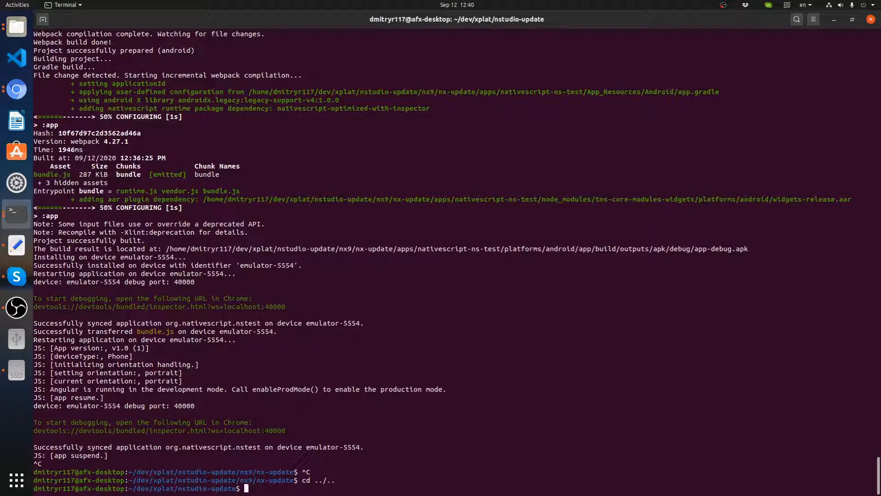
type("ls")
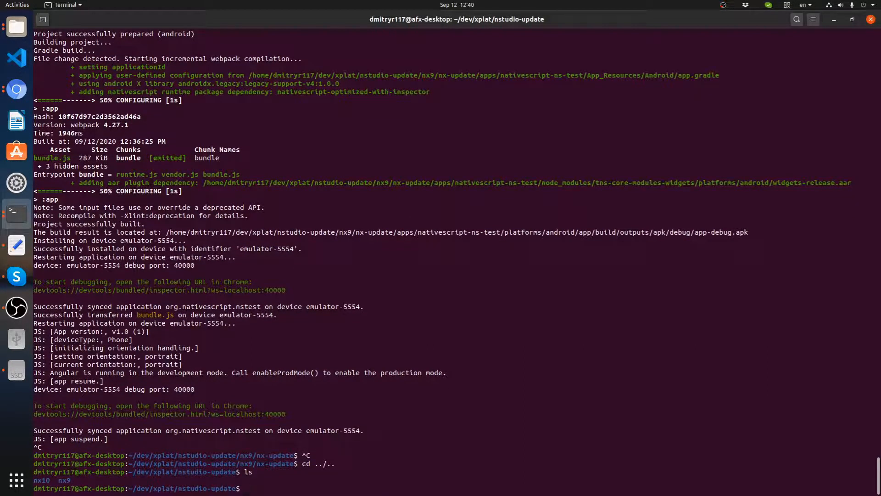
type("cd nx10")
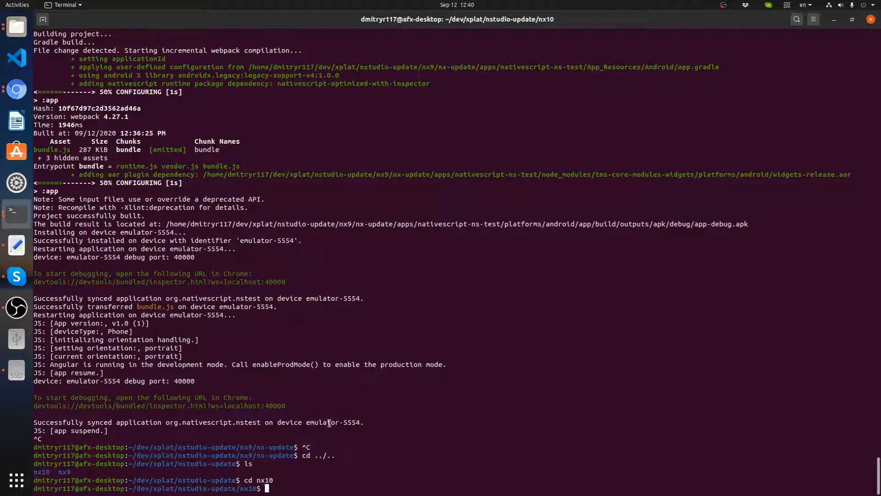
mouse_move(73, 331)
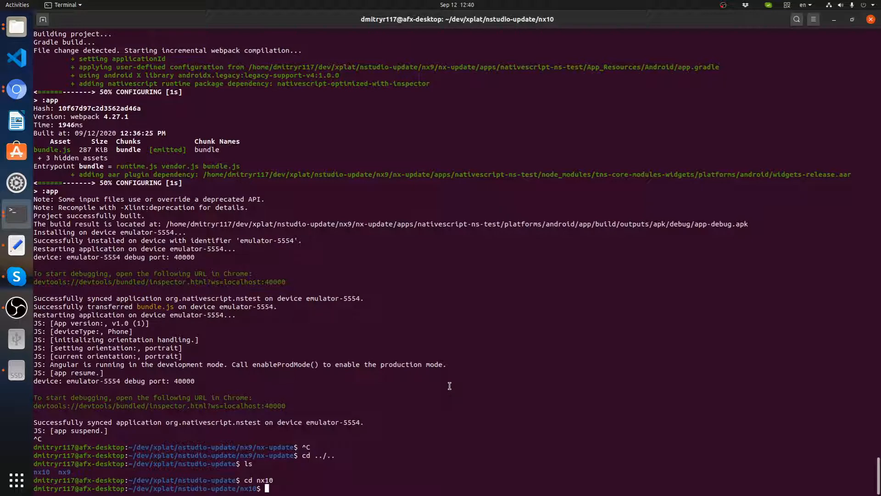
- Rerun the recalled create-nx-workspace command with 9.2.2 changed to latest, then list the folder
type("n")
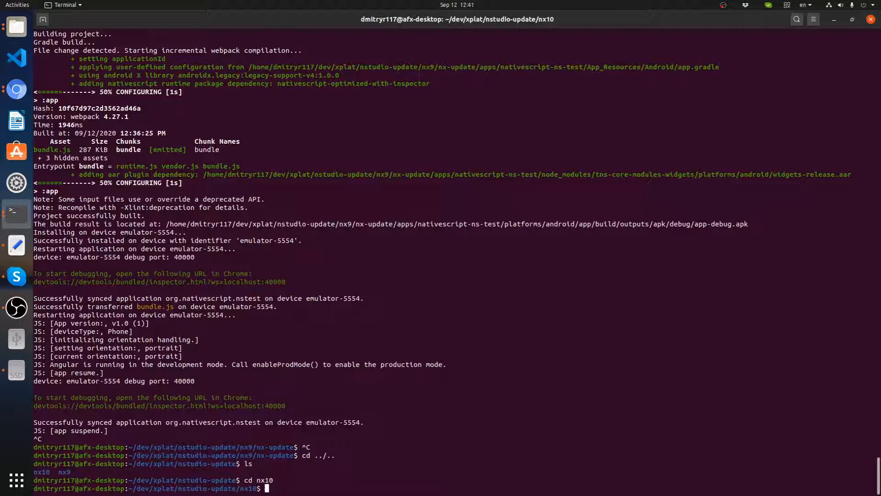
key("ctrl+r")
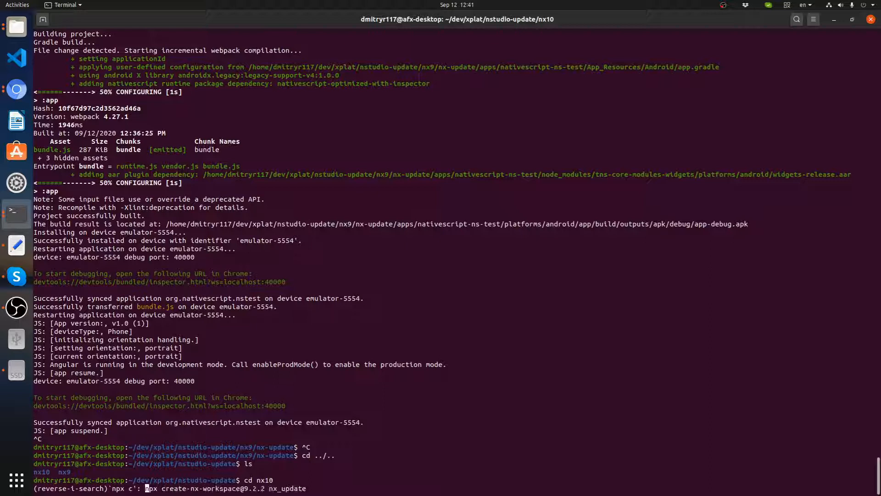
key("Enter")
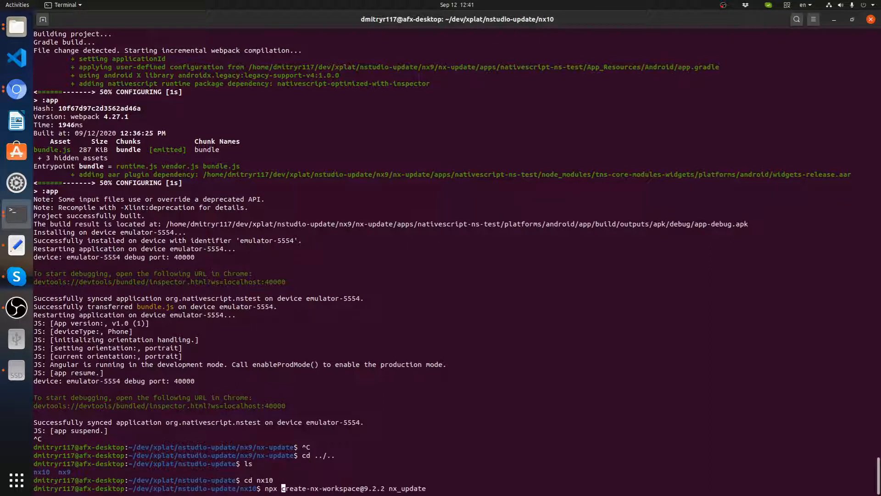
key("BackSpace")
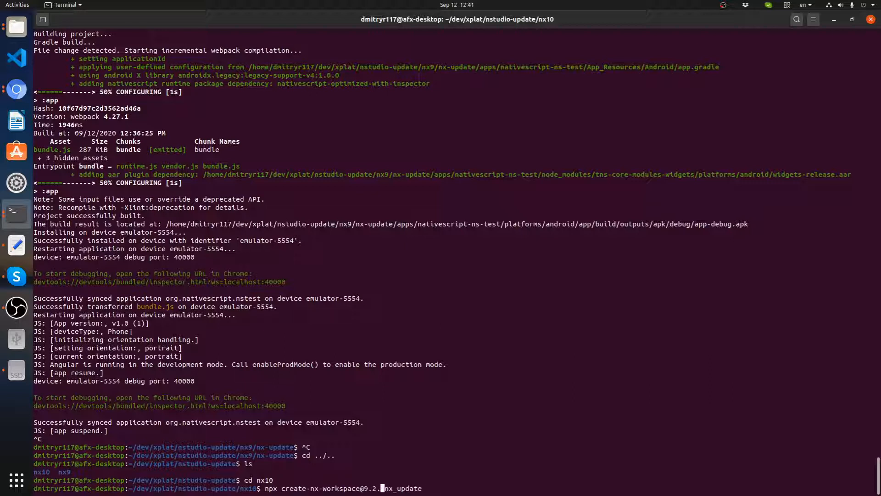
type("latest")
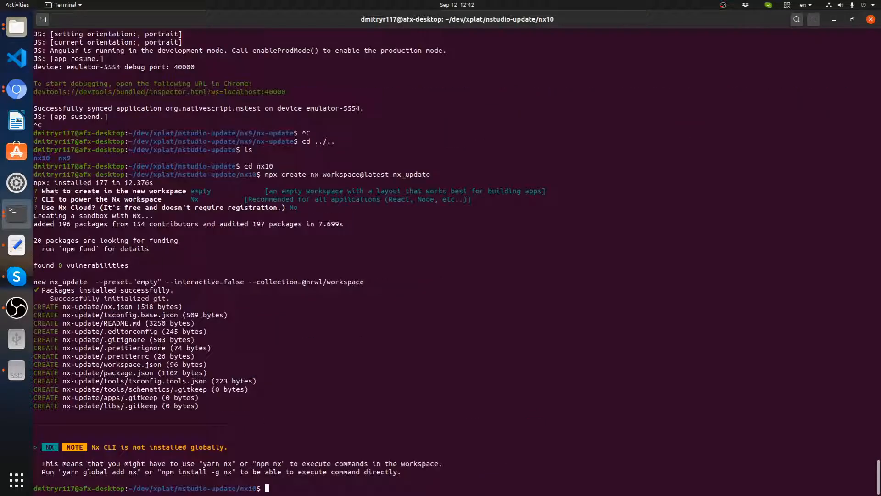
type("ls")
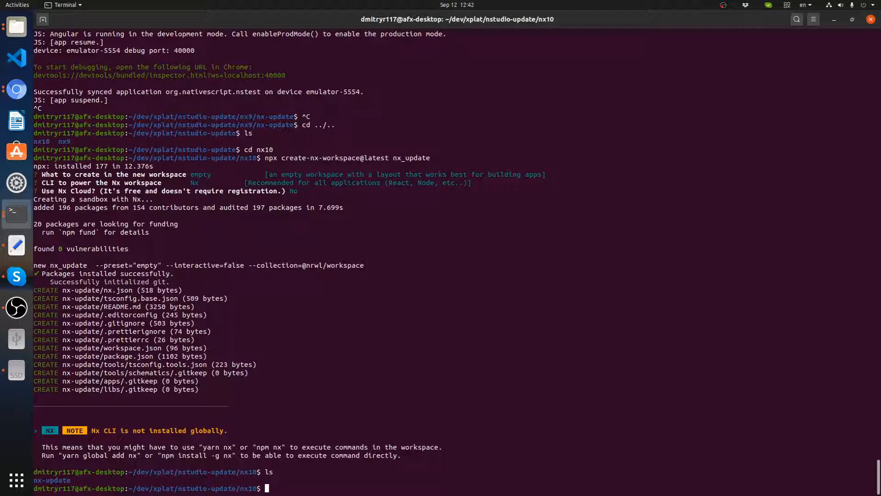
type("cd nx-update/")
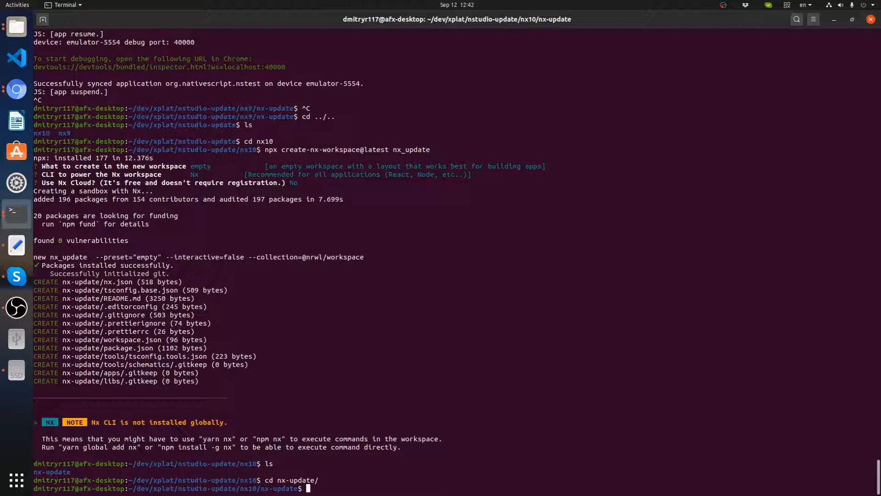
type("npm i -")
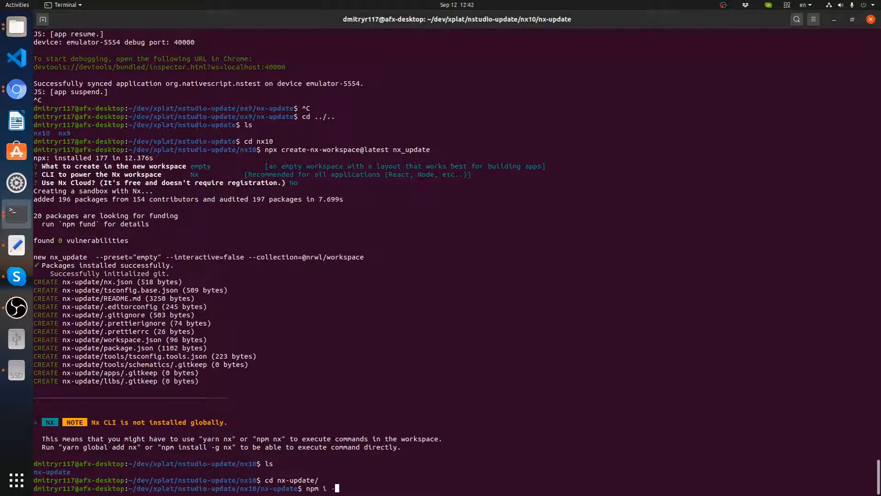
type("--save-de")
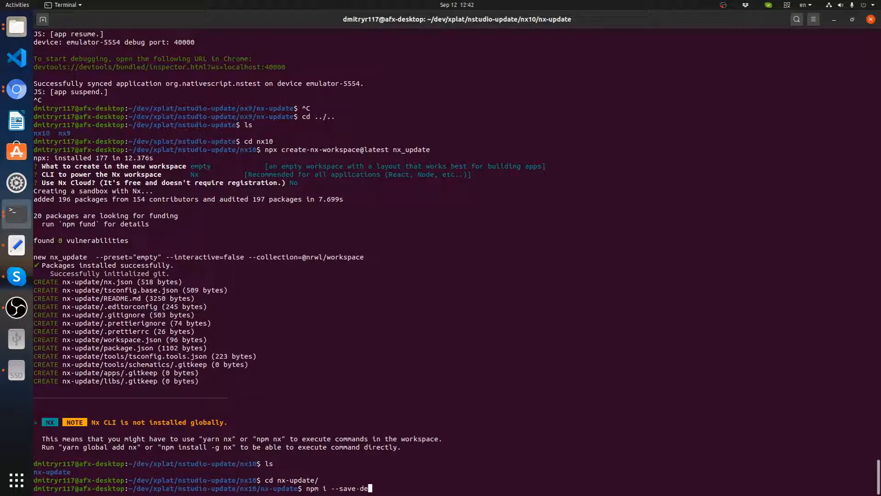
type("@nstudio/x")
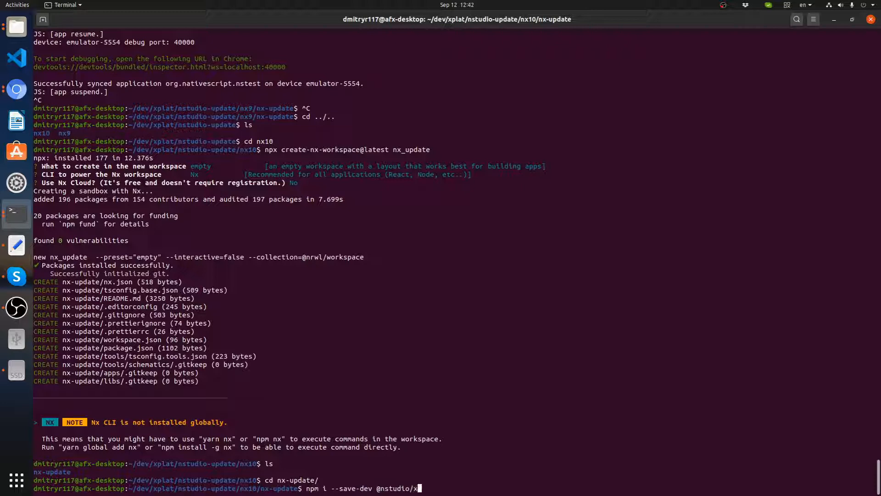
type("plat@late")
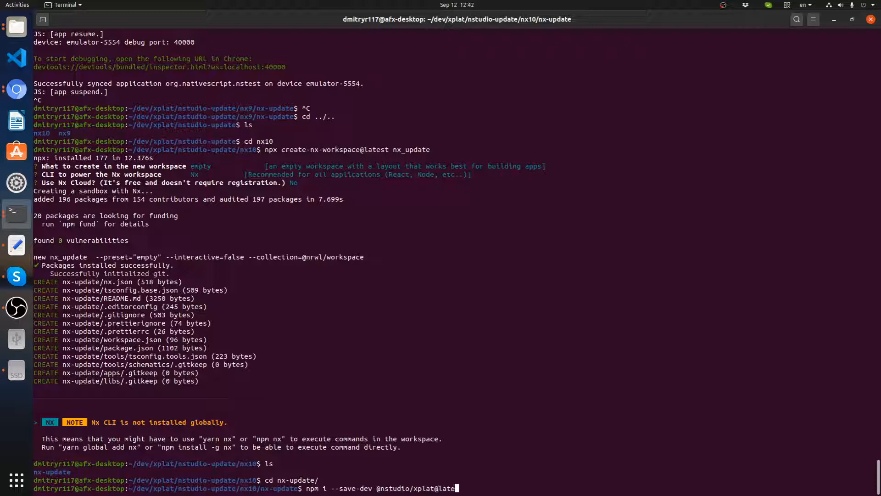
type("st")
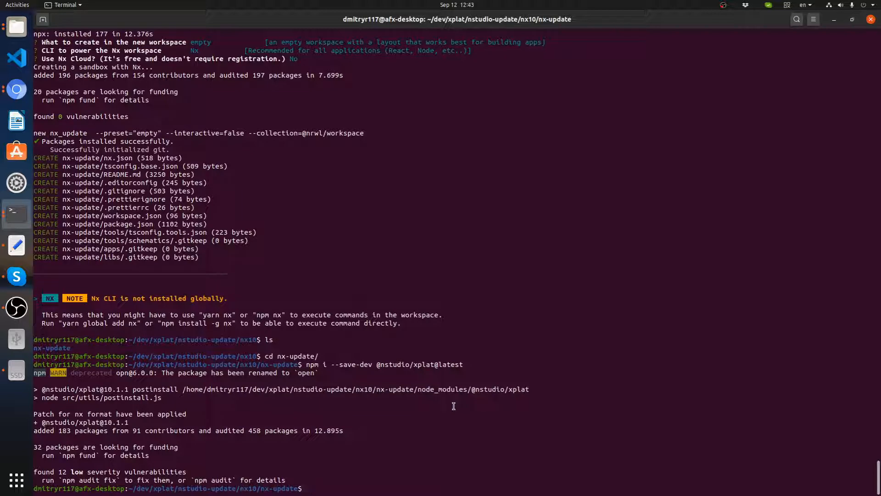
- Generate app ng-test as an Angular web app with routing, xplat and SCSS styles
type("n")
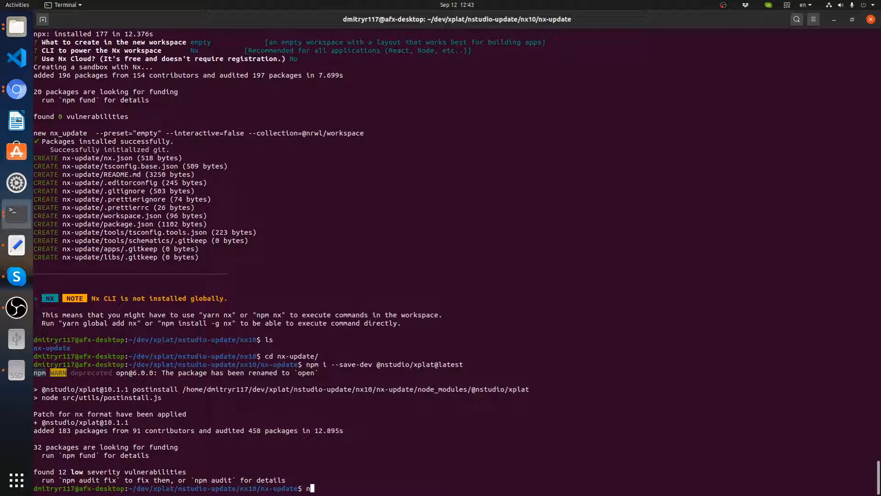
type("px nx generate app")
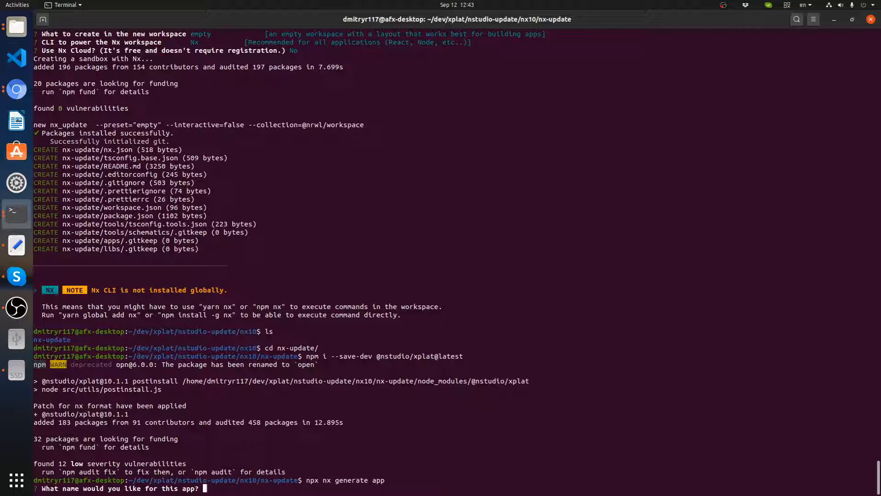
type("n")
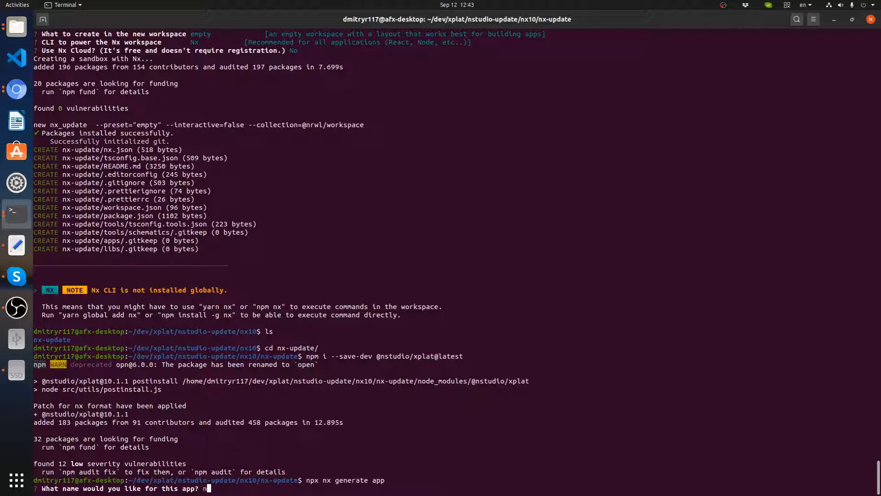
type("g-")
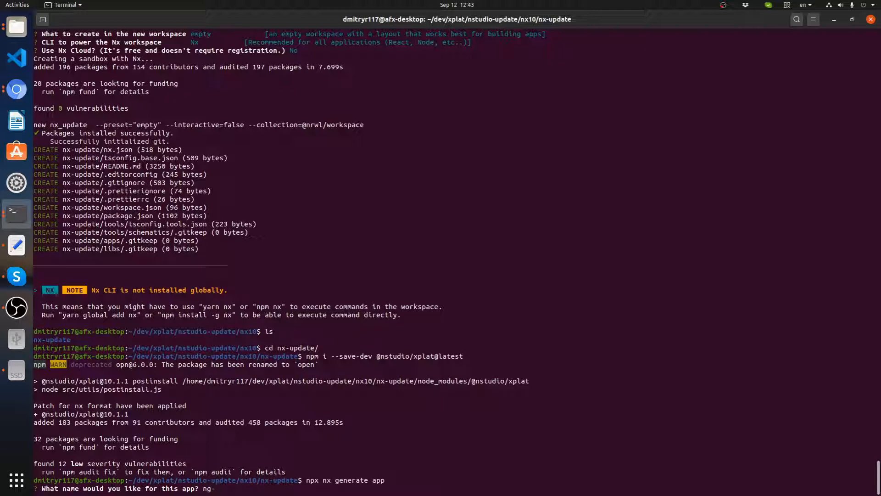
type("ng-test")
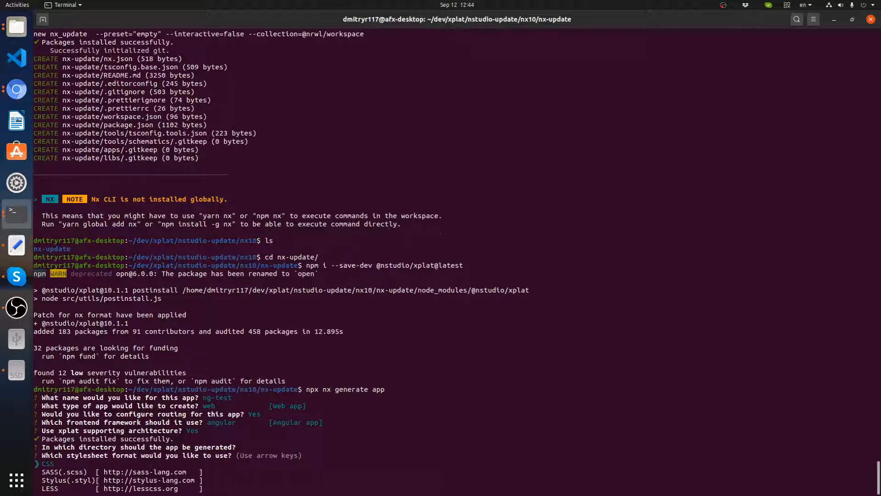
key("Return")
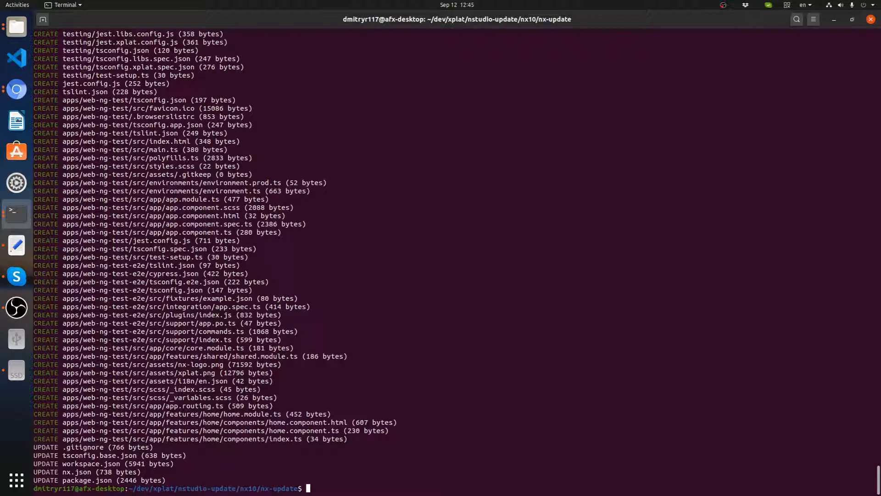
- Generate app ns-test with nativescript chosen as the app type
type("npx nx generate app")
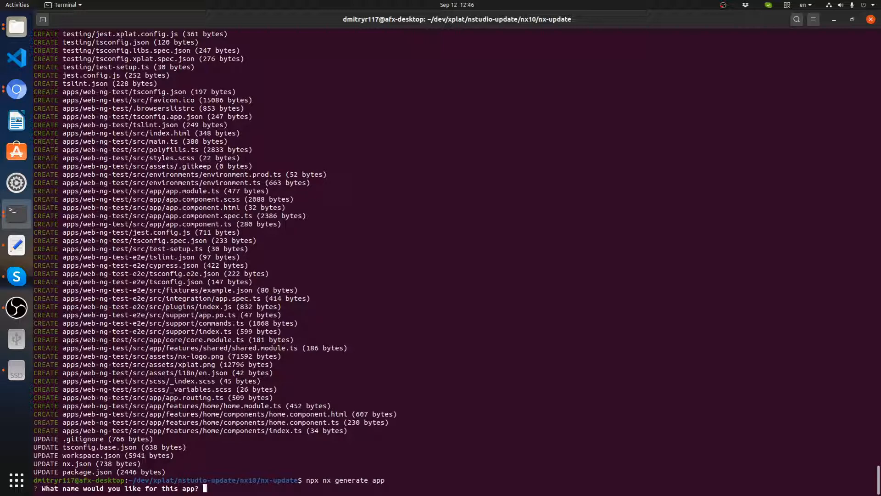
type("ns-")
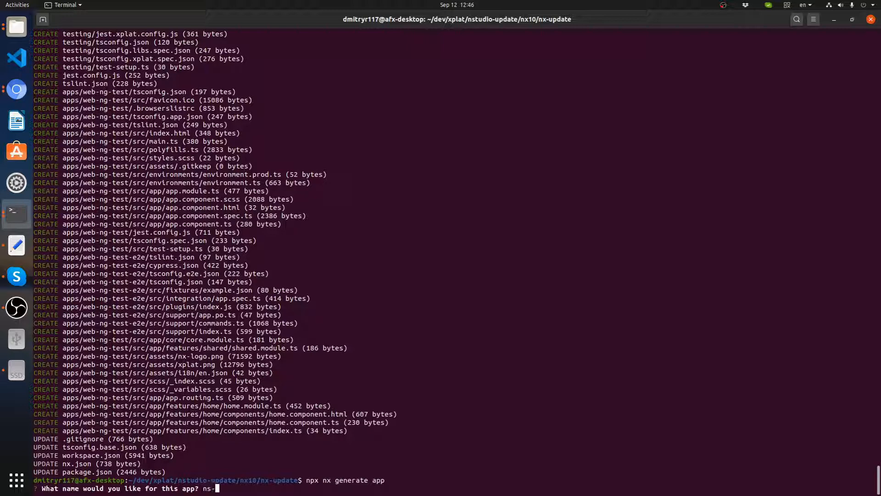
type("test")
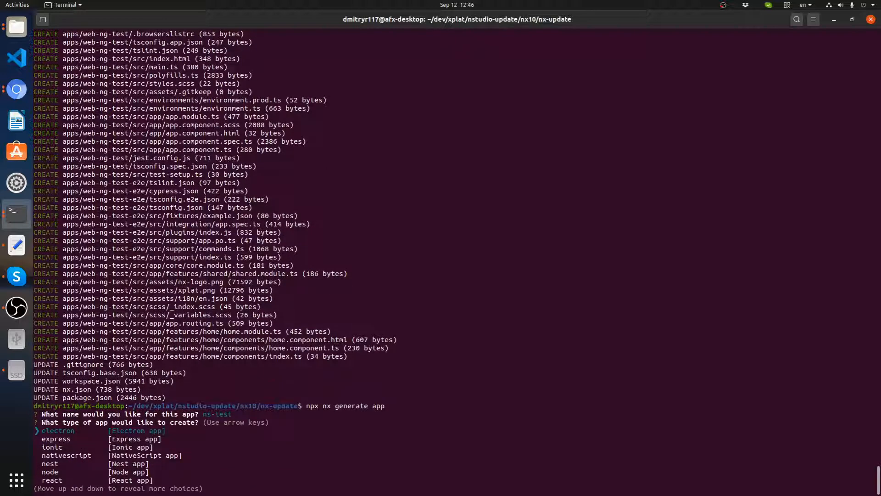
key("Return")
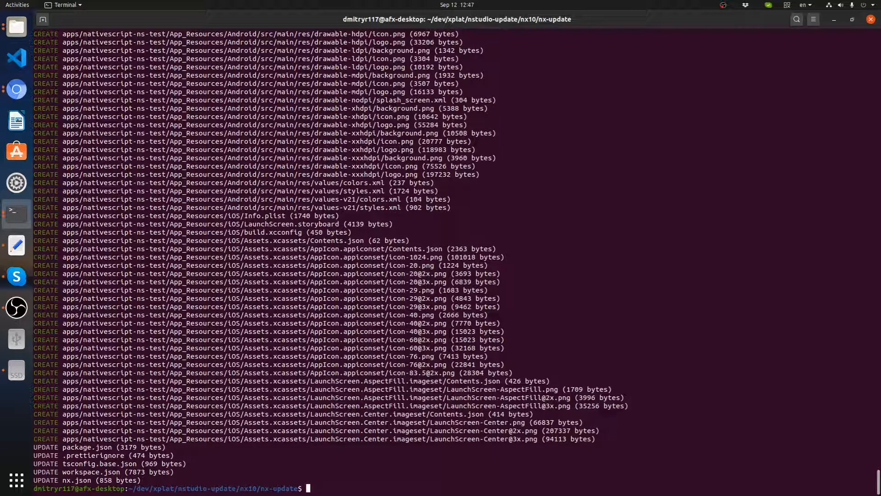
- Print package.json with cat and copy the start.web.ng-test script name
type("cat package")
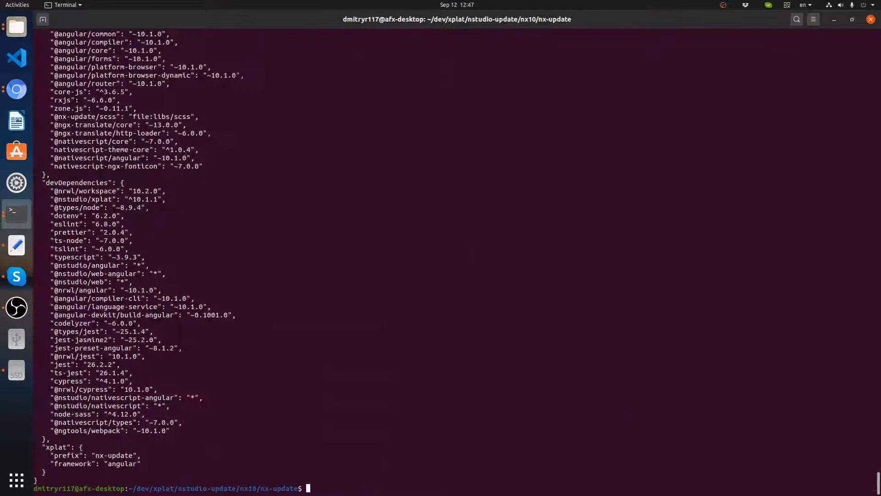
type("cat package.json")
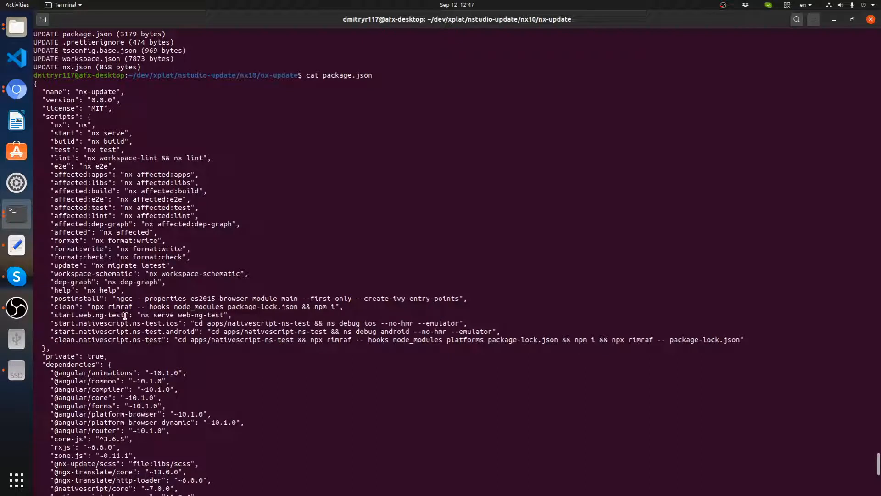
double_click(88, 315)
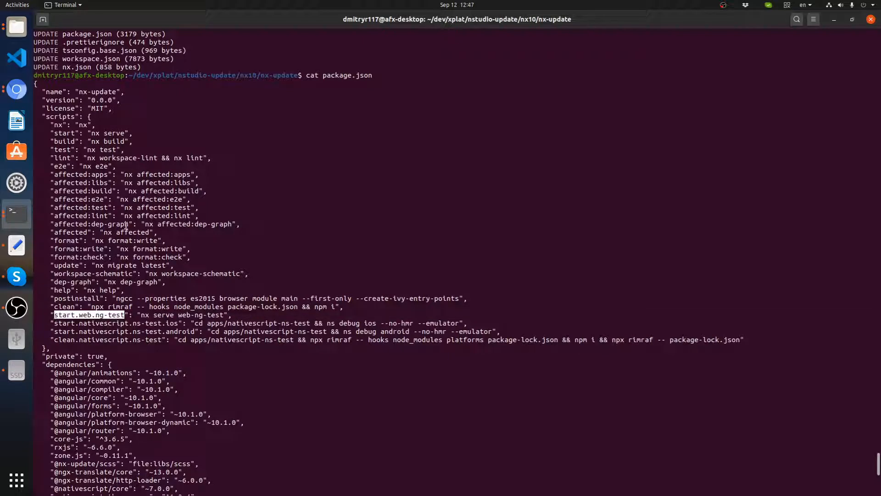
mouse_move(208, 304)
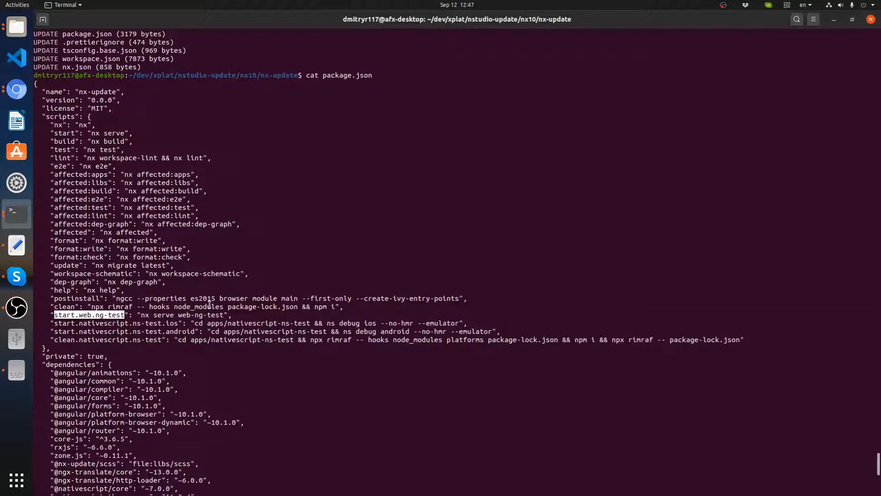
scroll("down", 3)
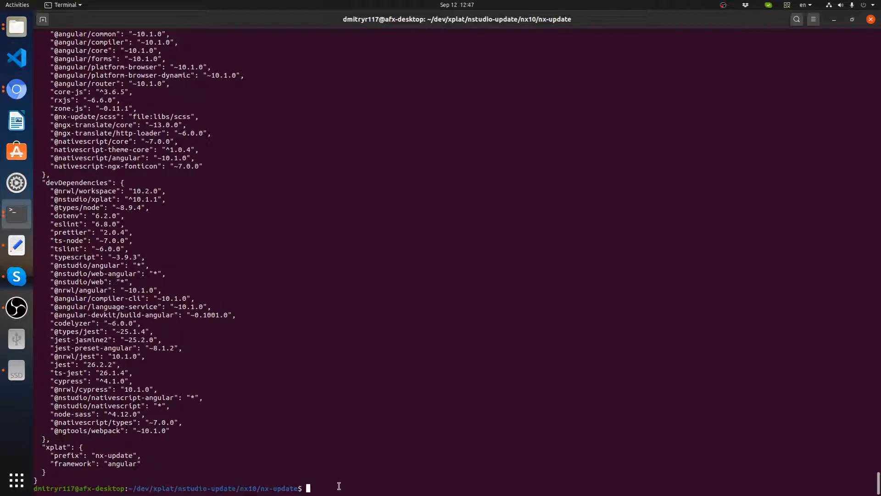
- Run npm run start.web.ng-test and check localhost:4200 in Chrome
type("npm")
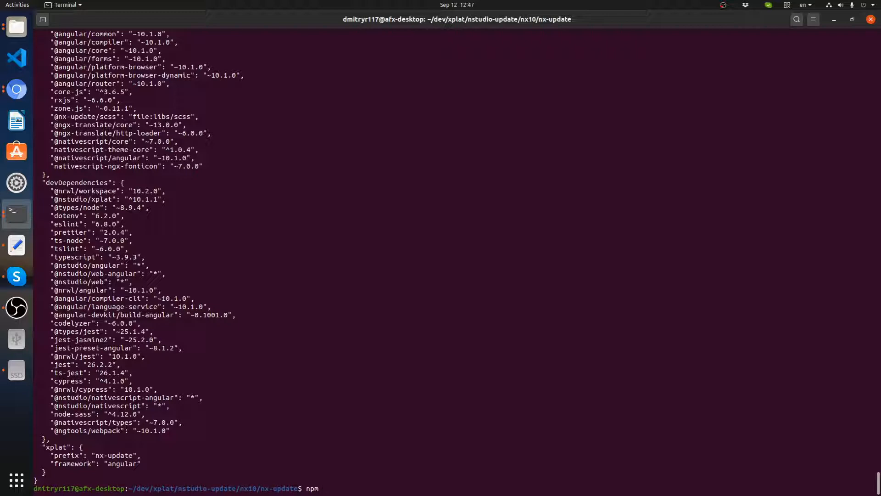
type("run start.web.ng-test")
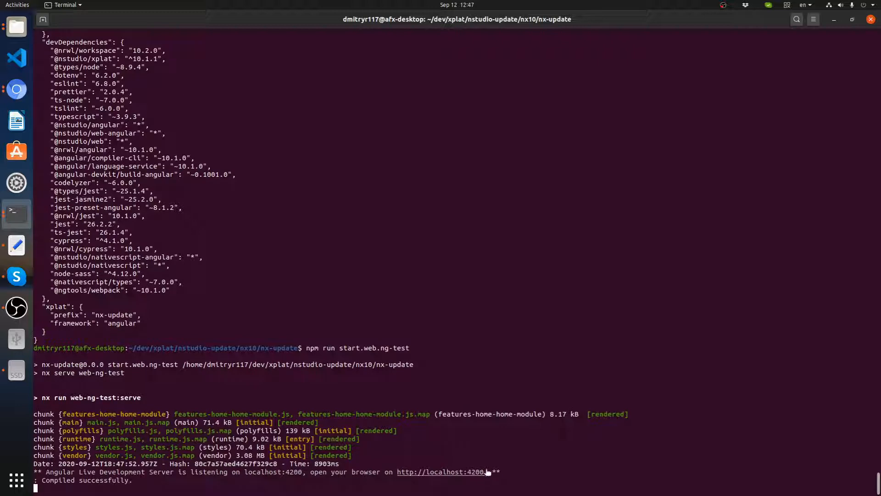
double_click(442, 472)
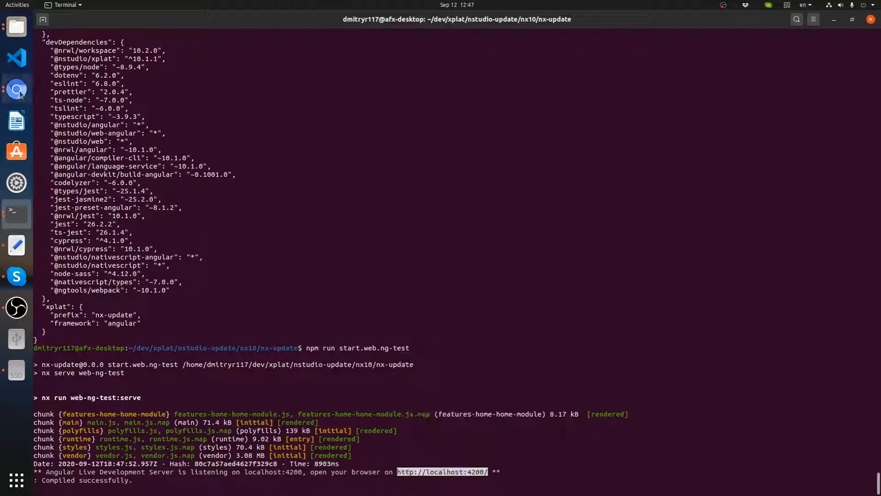
left_click(16, 90)
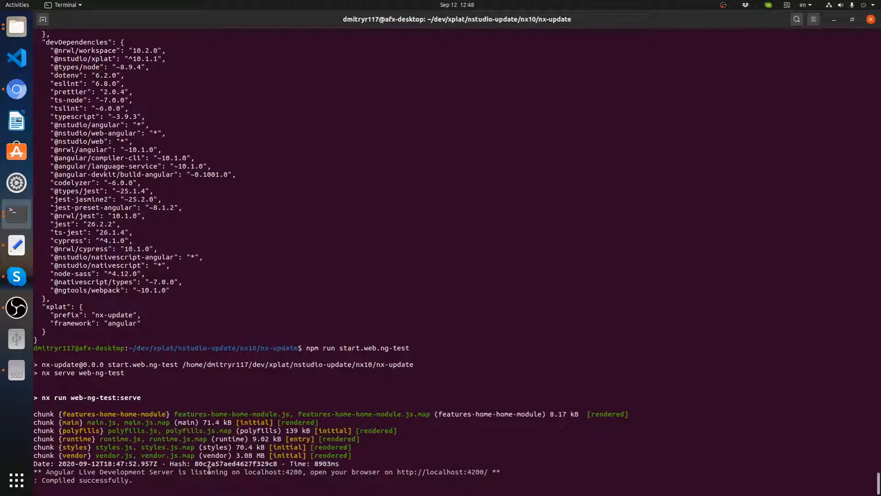
- Stop the web server and run npm run start.nativescript.ns-test.android
key("ctrl+c")
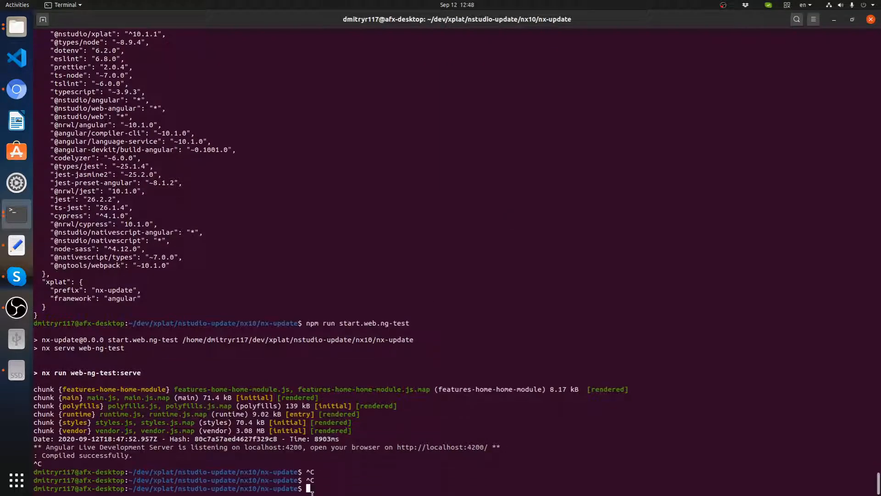
mouse_move(373, 462)
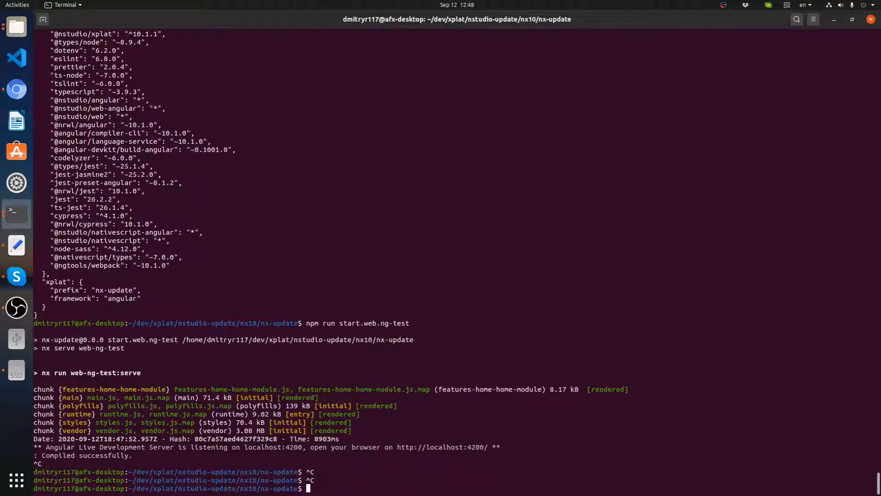
type("npm run start.nativescript.ns-test.android")
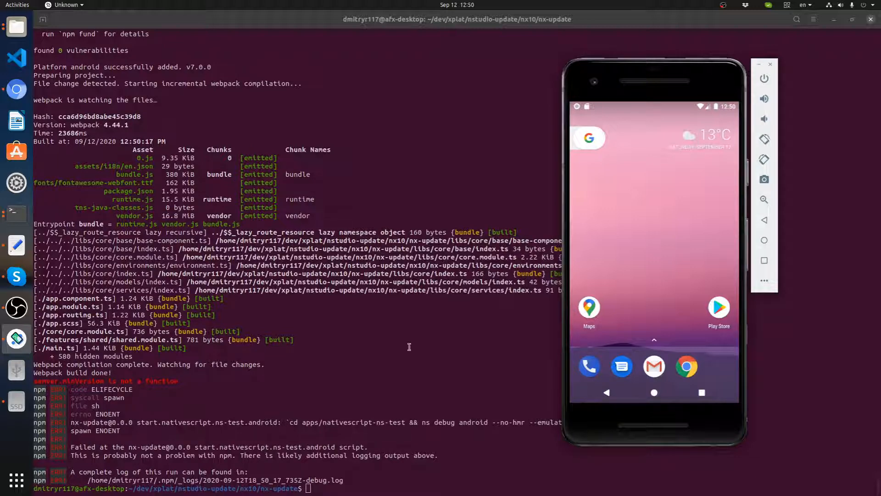
mouse_move(293, 391)
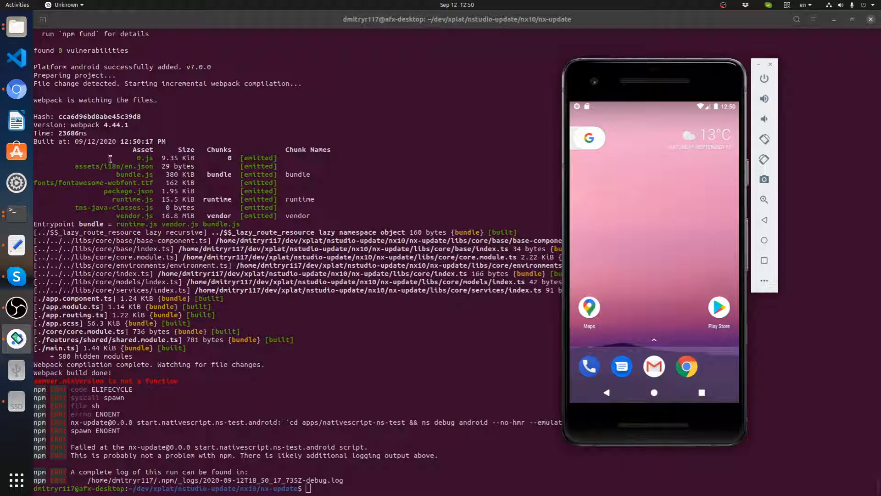
mouse_move(232, 349)
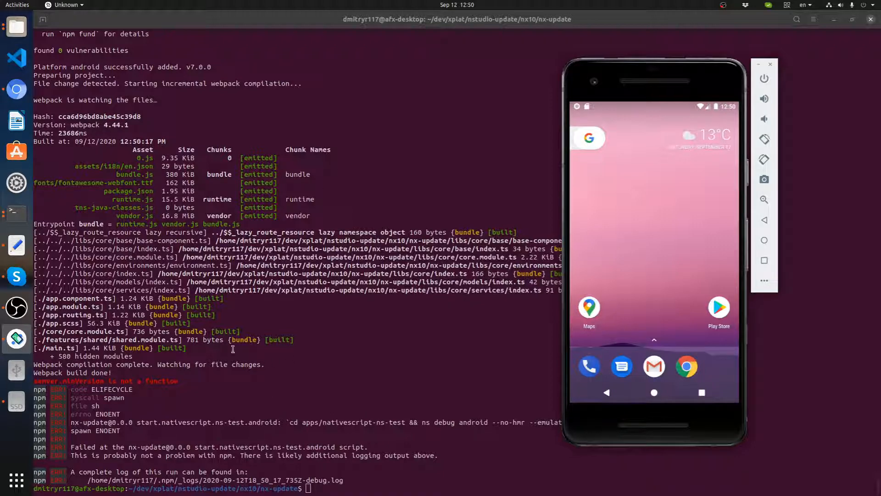
mouse_move(370, 490)
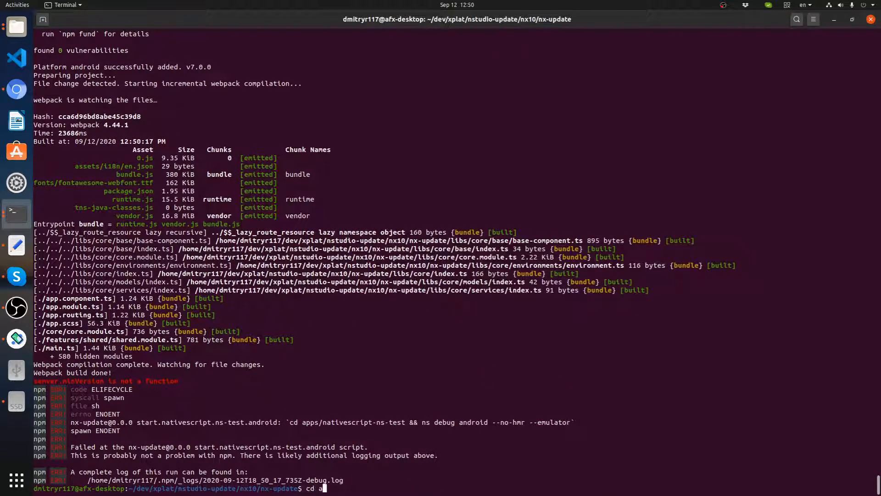
- Enter apps/nativescript-ns-test and open package.json in nano
type("pps/nativescript-ns-test/")
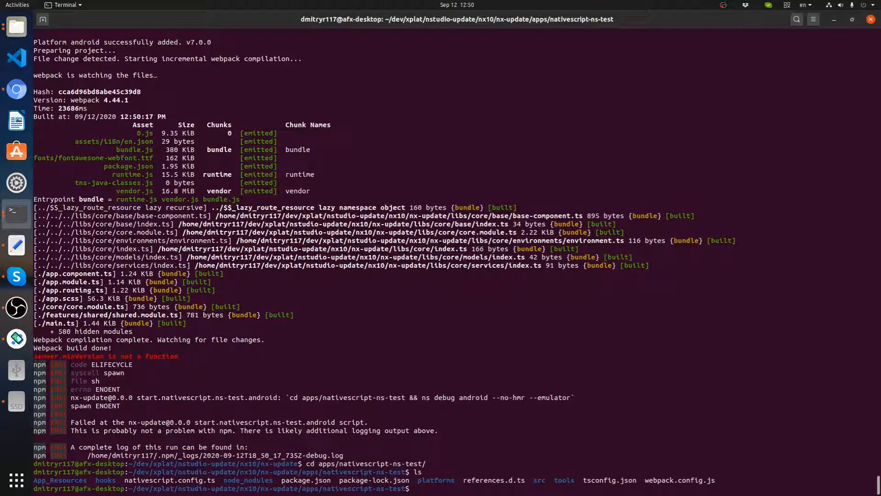
type("nano")
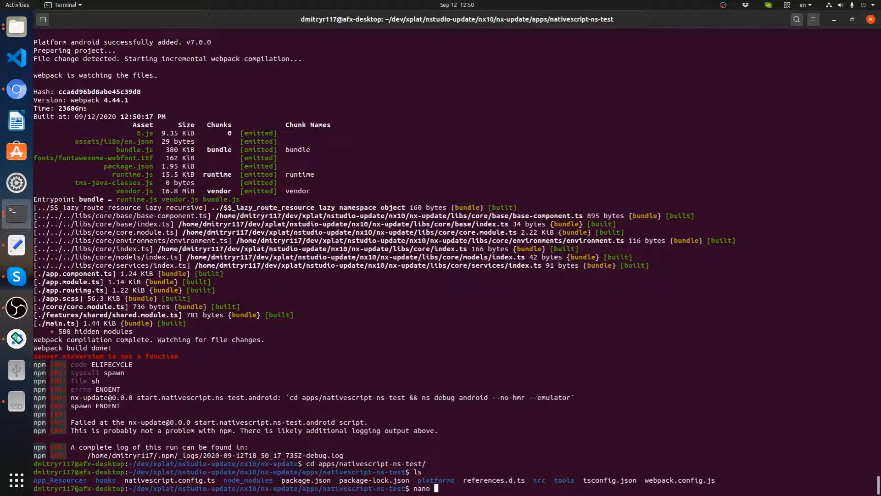
type("package.json")
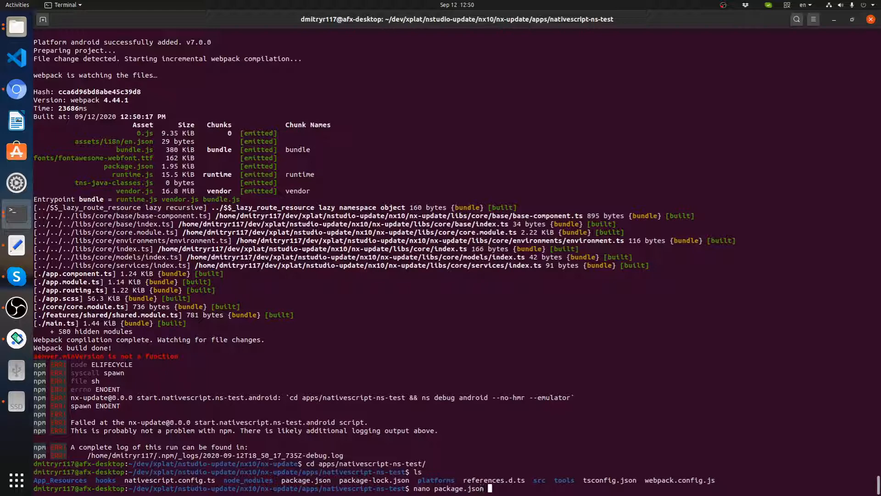
key("Return")
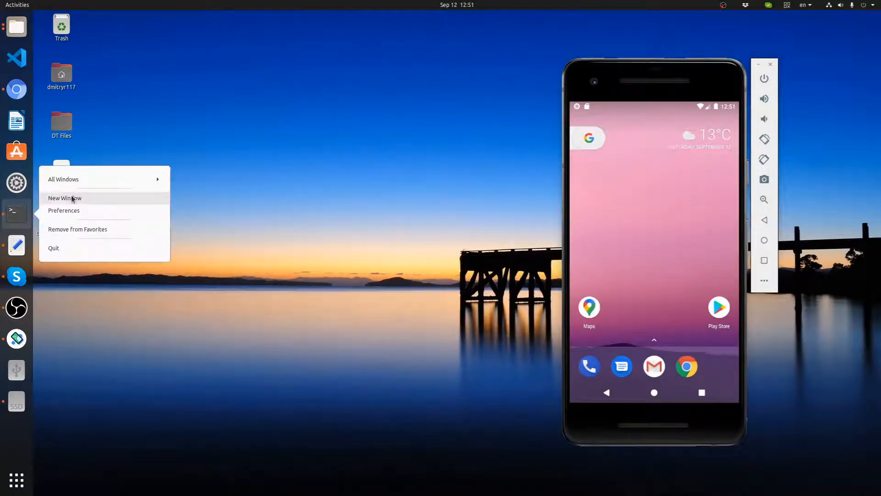
- In a new Terminal window, cat the nativescript-ns-test package.json, then cd ../.. to the root
left_click(65, 197)
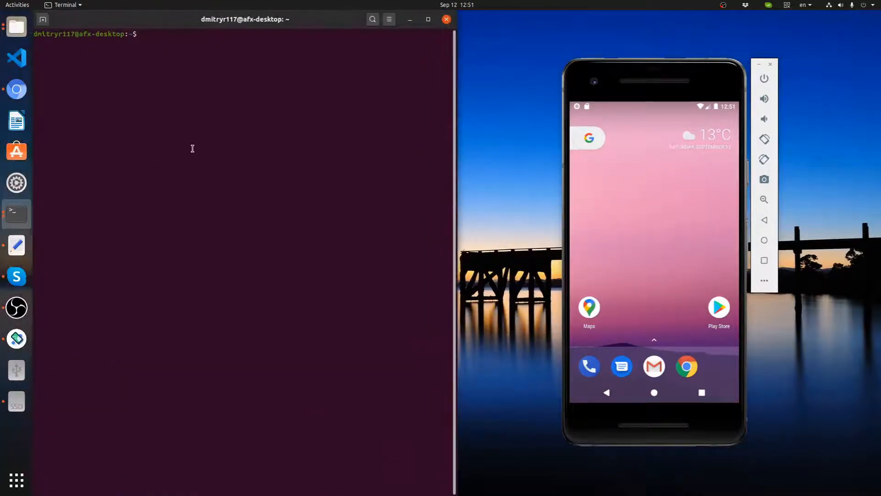
type("cd")
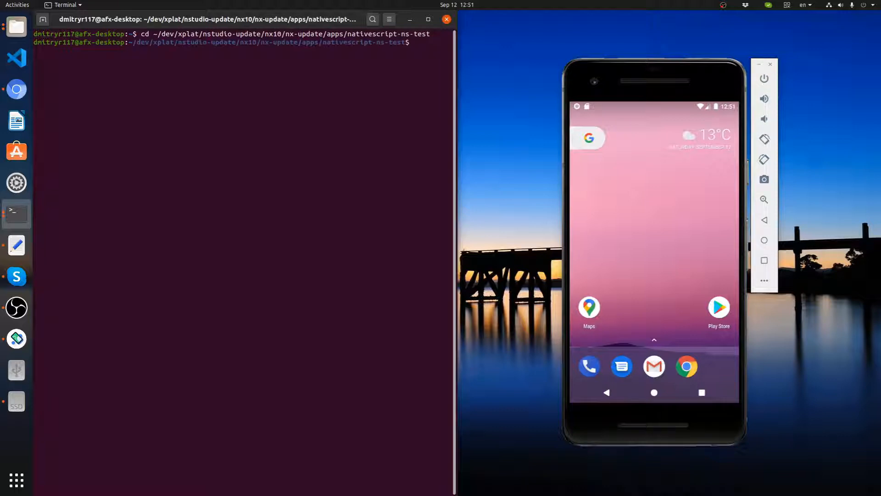
type("ls")
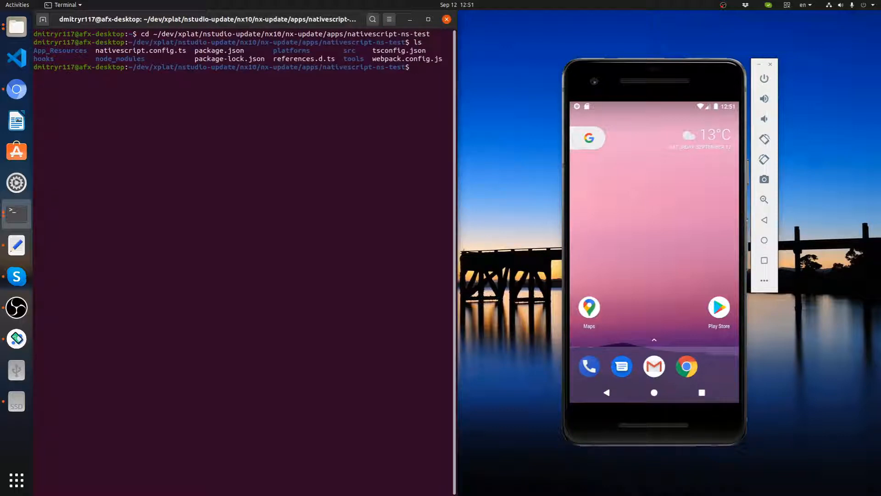
type("c")
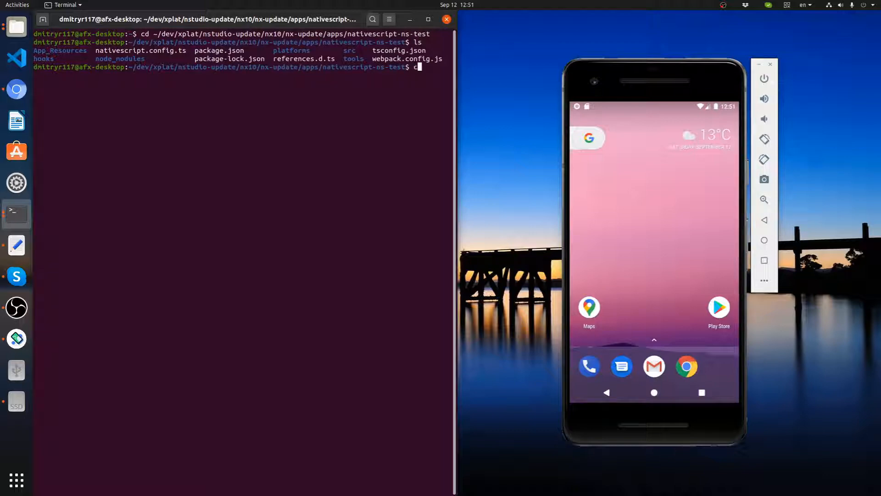
type("at package.json")
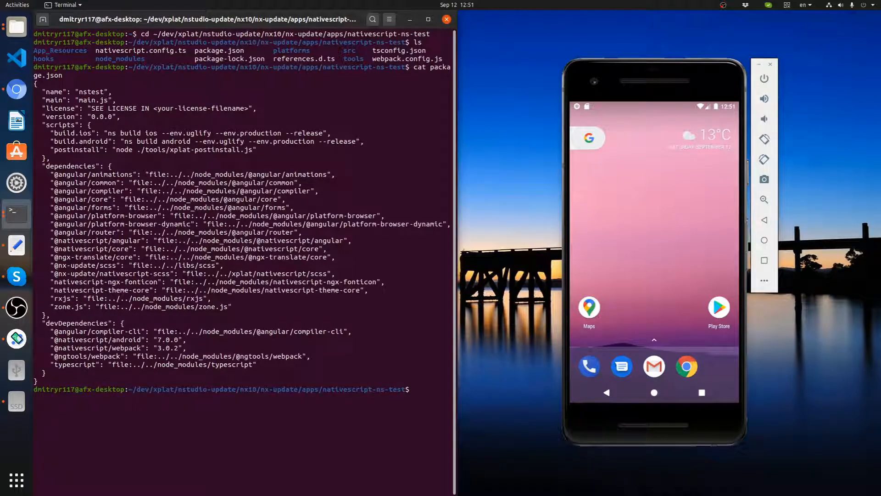
type("cd")
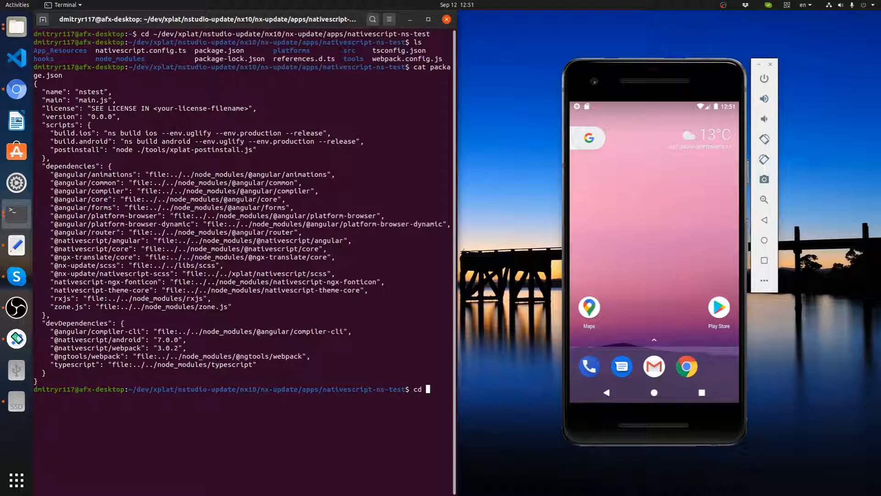
type("../..")
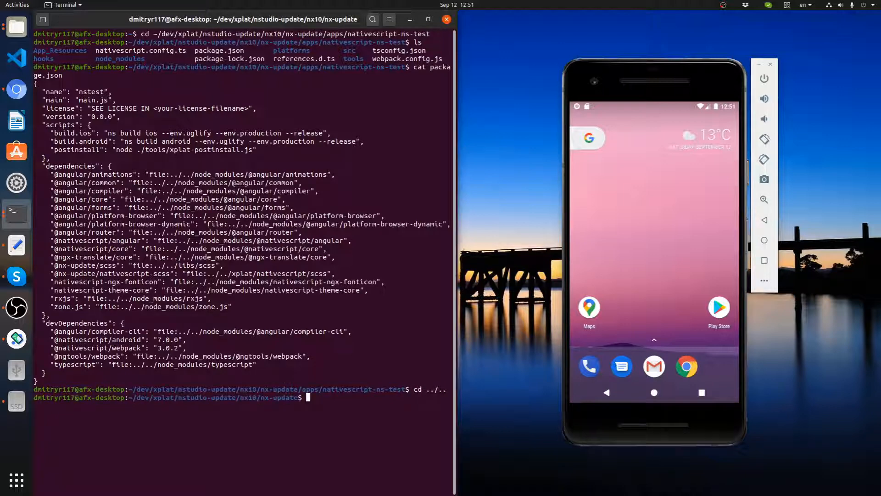
- List the workspace package.json and copy the script name 'start.nativescript.ns-test.android'
type("ls")
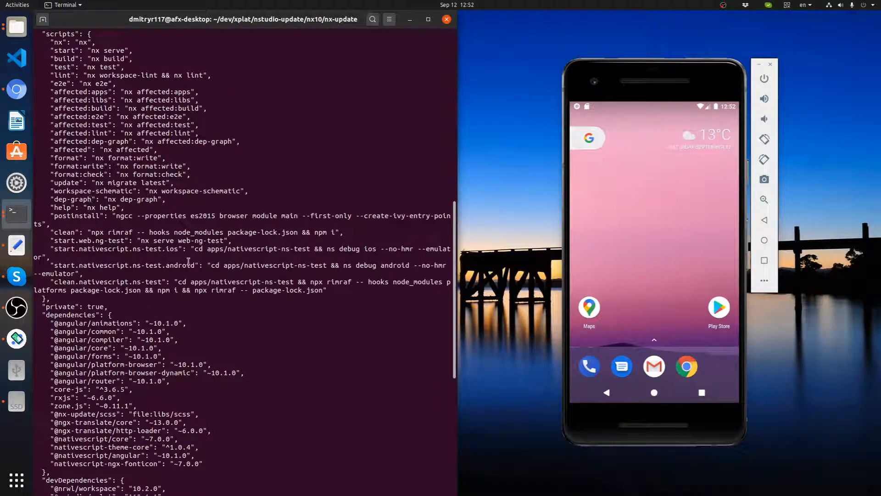
double_click(122, 265)
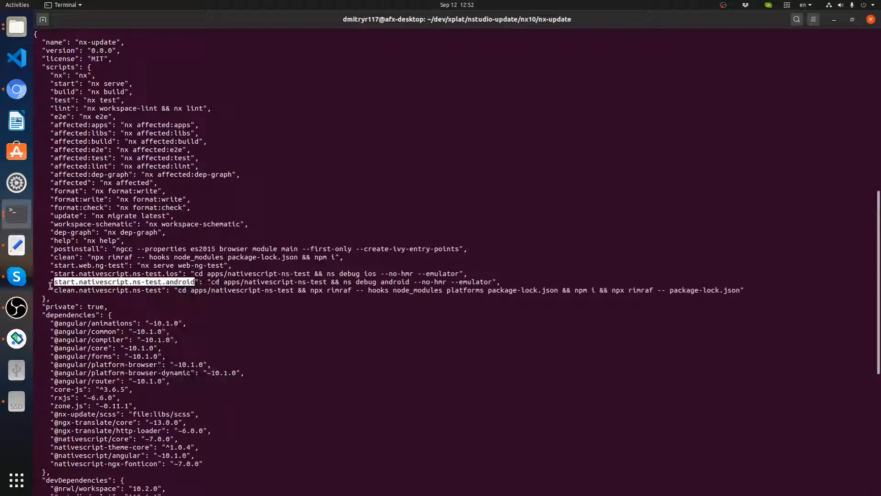
mouse_move(16, 215)
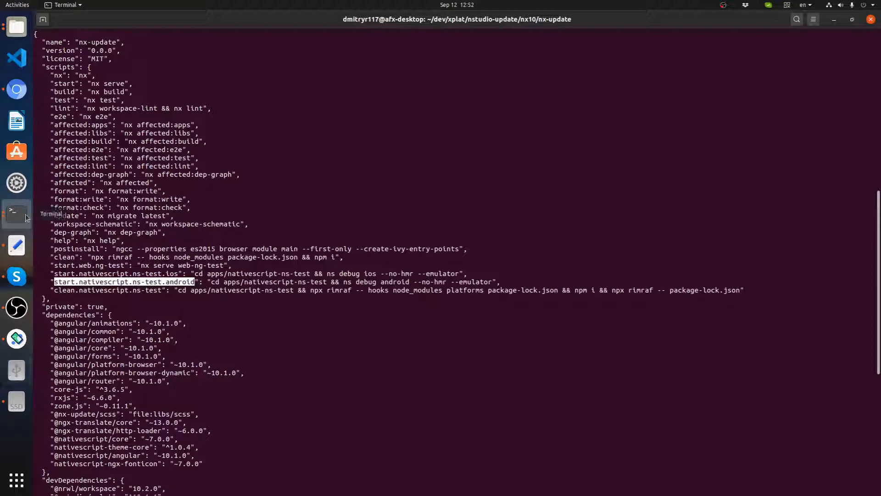
scroll("down", 3)
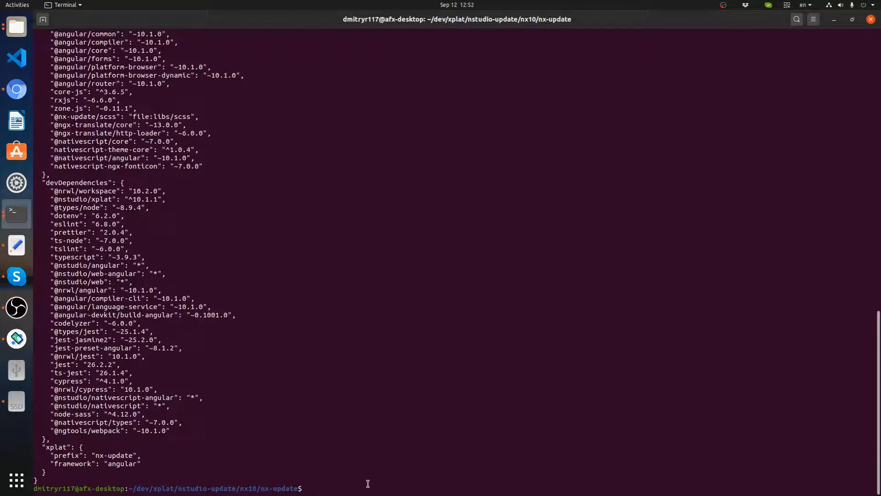
- Run 'npm run start.nativescript.ns-test.android' to launch the app on the Android emulator
type("start.nativescript.ns-test.android")
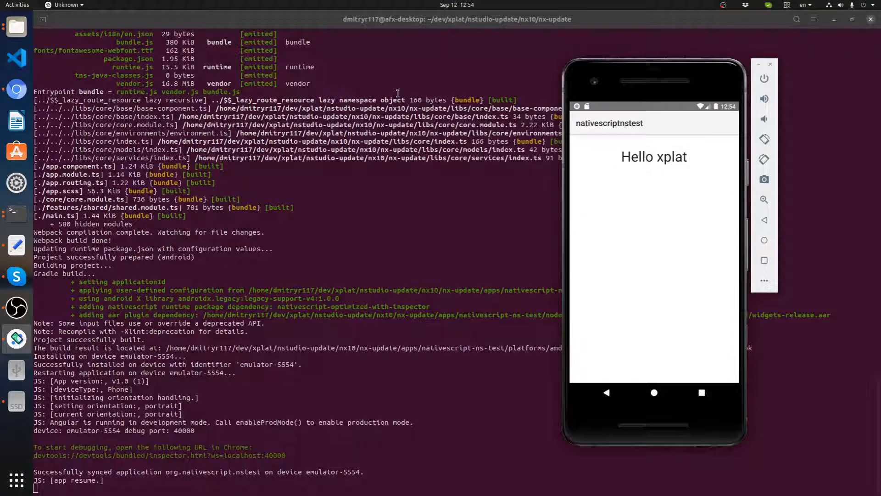
mouse_move(357, 241)
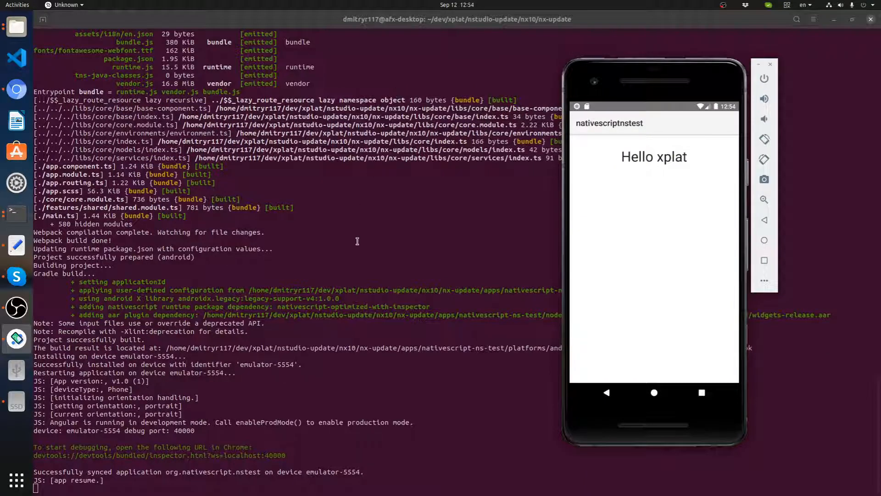